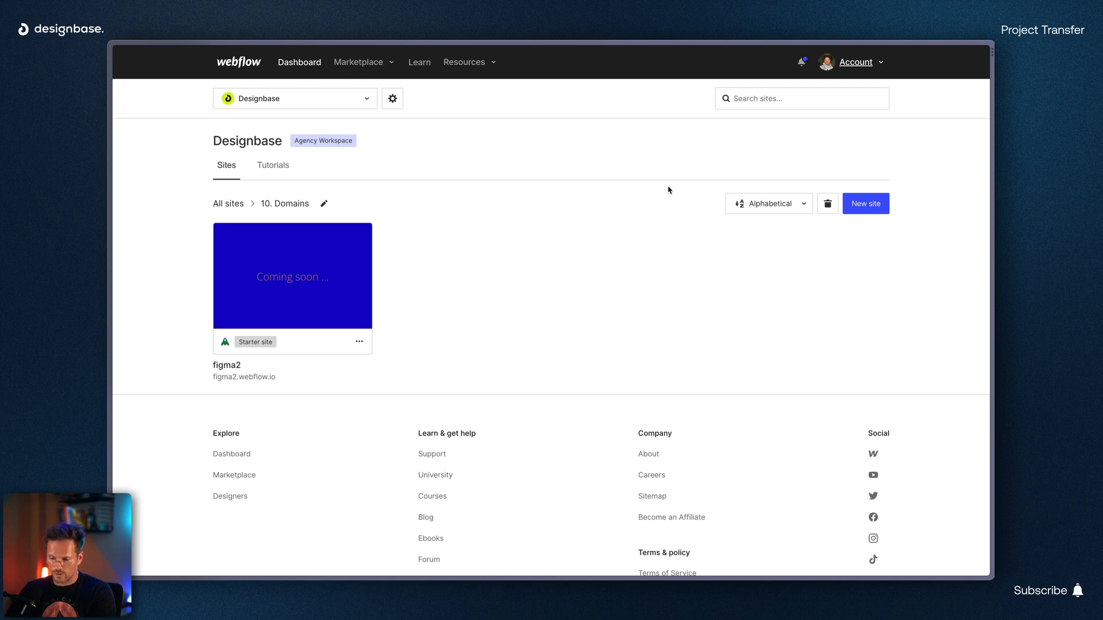
{"action": "mouse_move", "coordinate": [707, 204]}
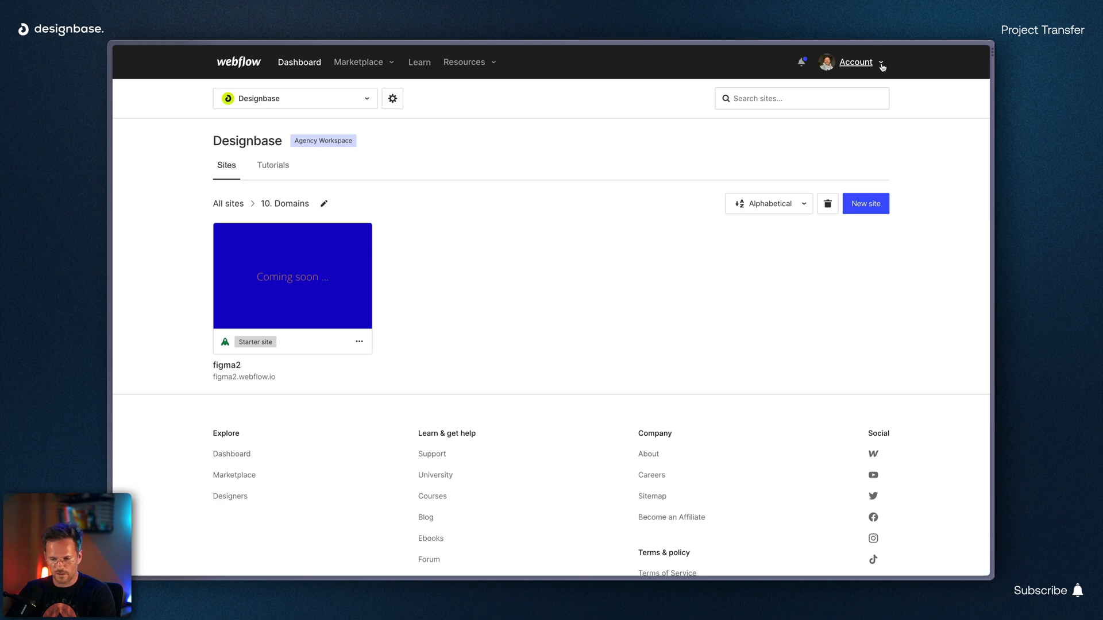
Step: Choose Workspaces from the Account dropdown to list all eleven workspaces
{"action": "left_click", "coordinate": [856, 62]}
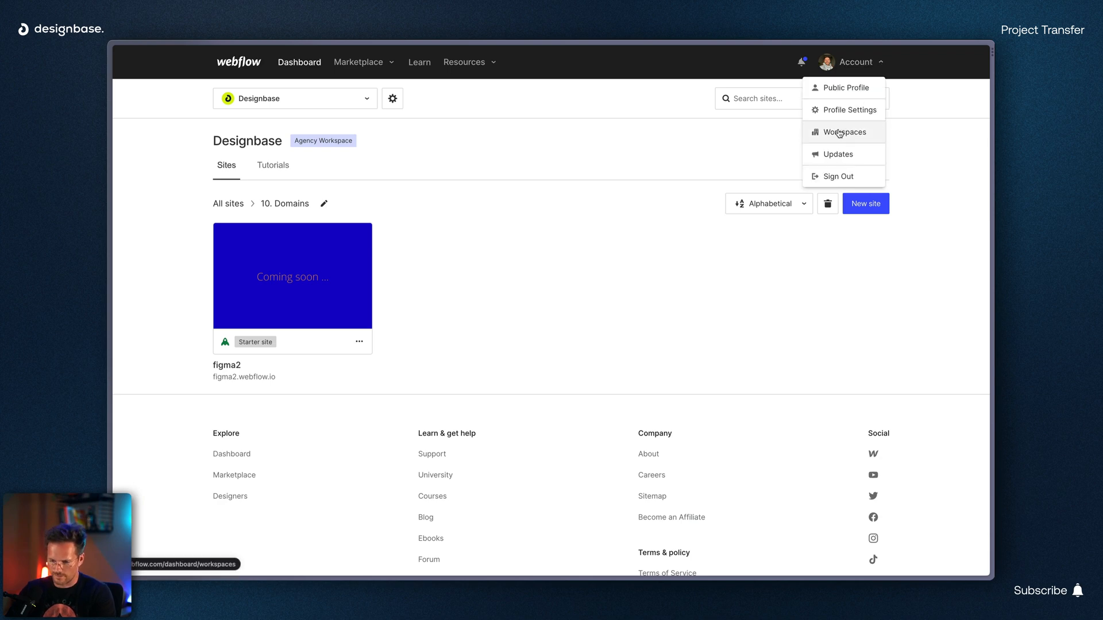
{"action": "left_click", "coordinate": [843, 133]}
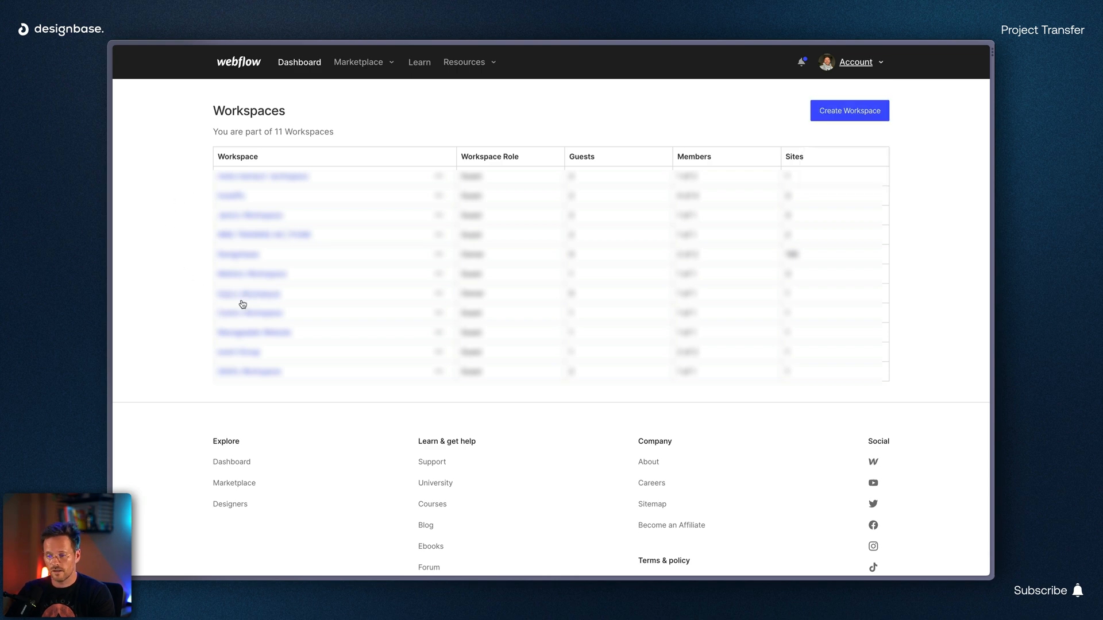
{"action": "mouse_move", "coordinate": [256, 296]}
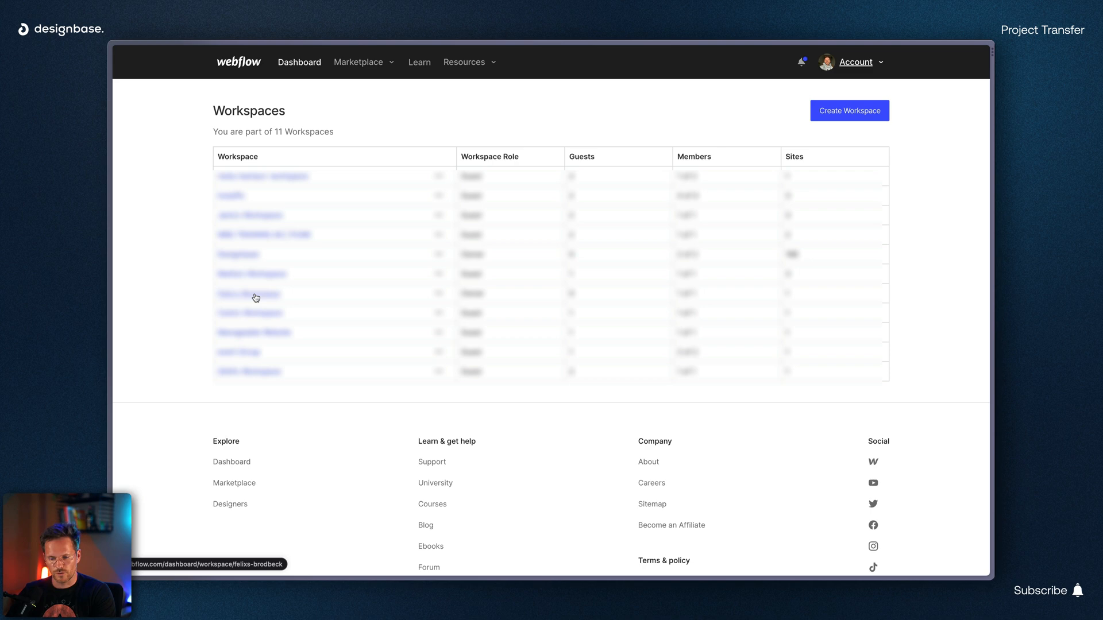
Step: Open Felix's Workspace members page and start the invite-guest form
{"action": "left_click", "coordinate": [248, 294]}
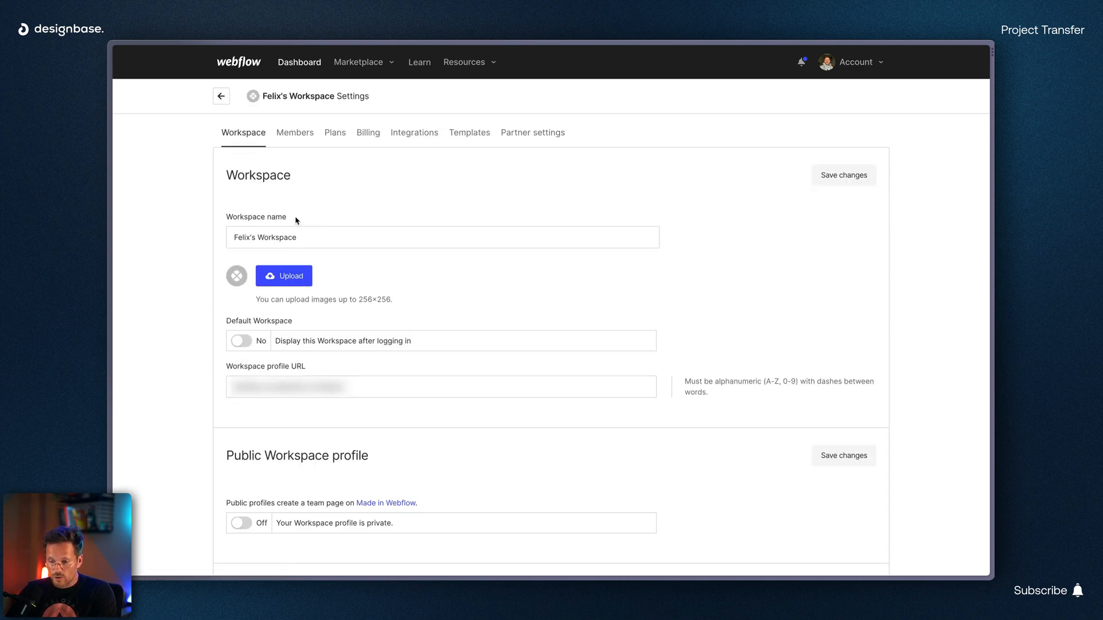
{"action": "left_click", "coordinate": [295, 133]}
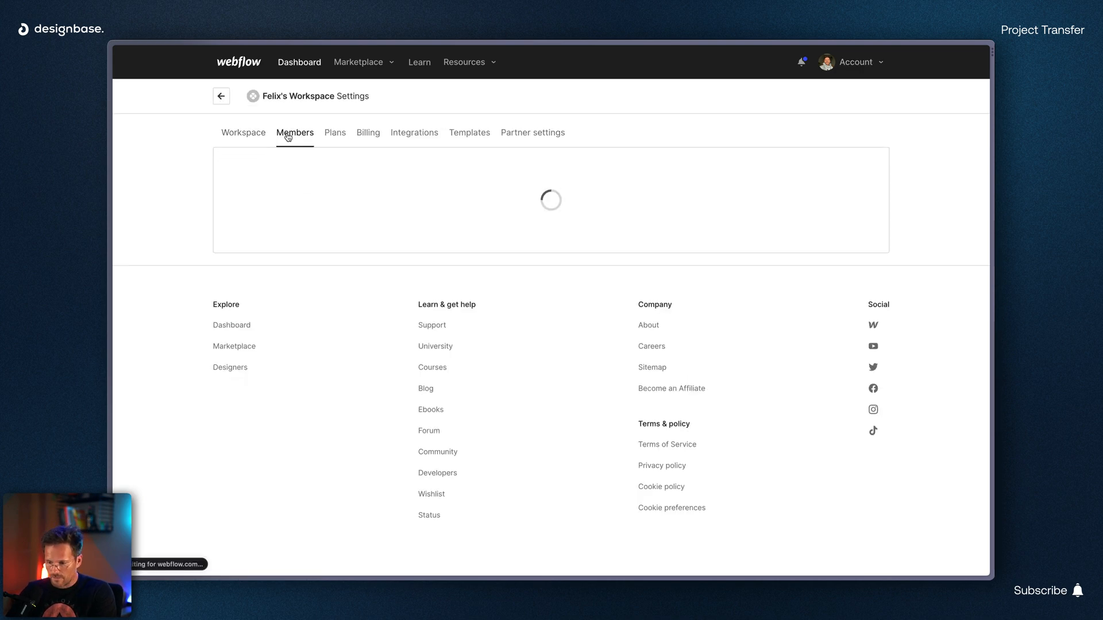
{"action": "left_click", "coordinate": [295, 132]}
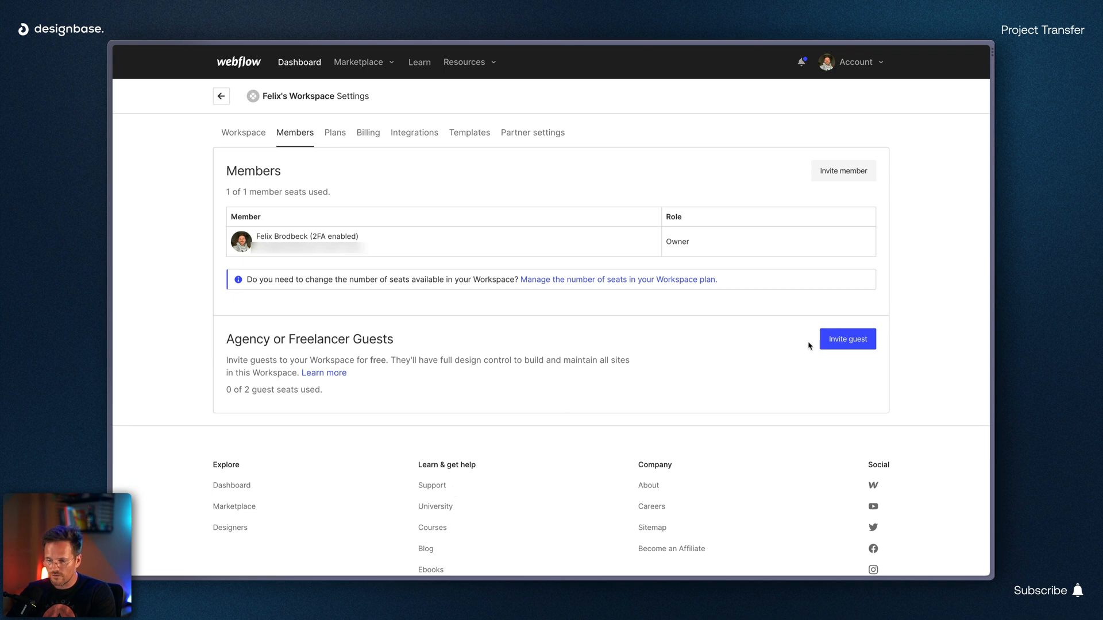
{"action": "left_click", "coordinate": [847, 338]}
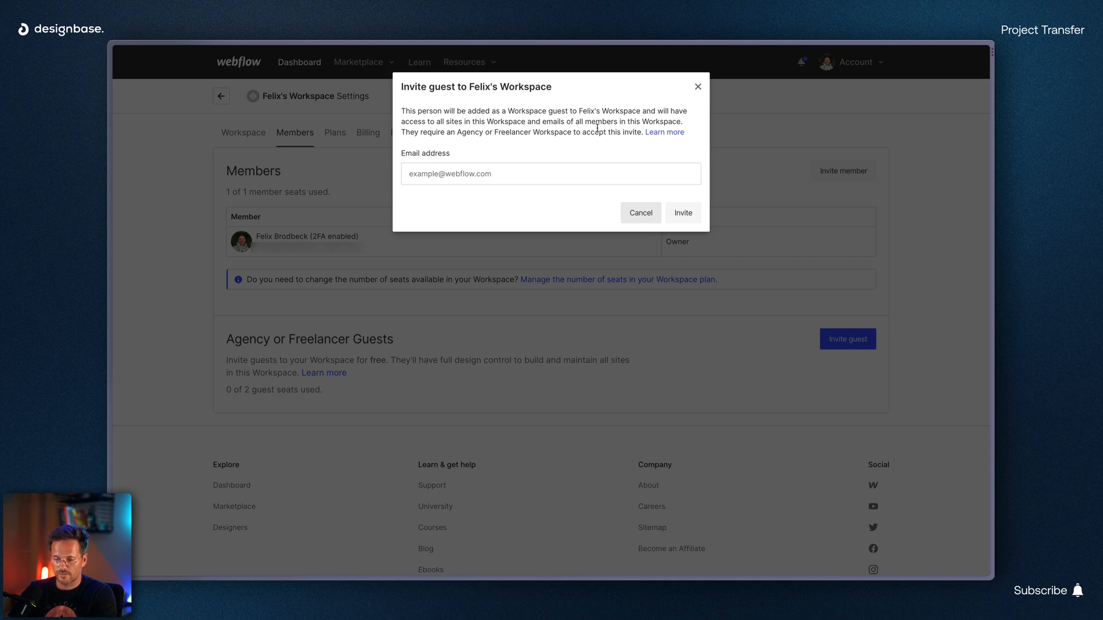
{"action": "mouse_move", "coordinate": [685, 84]}
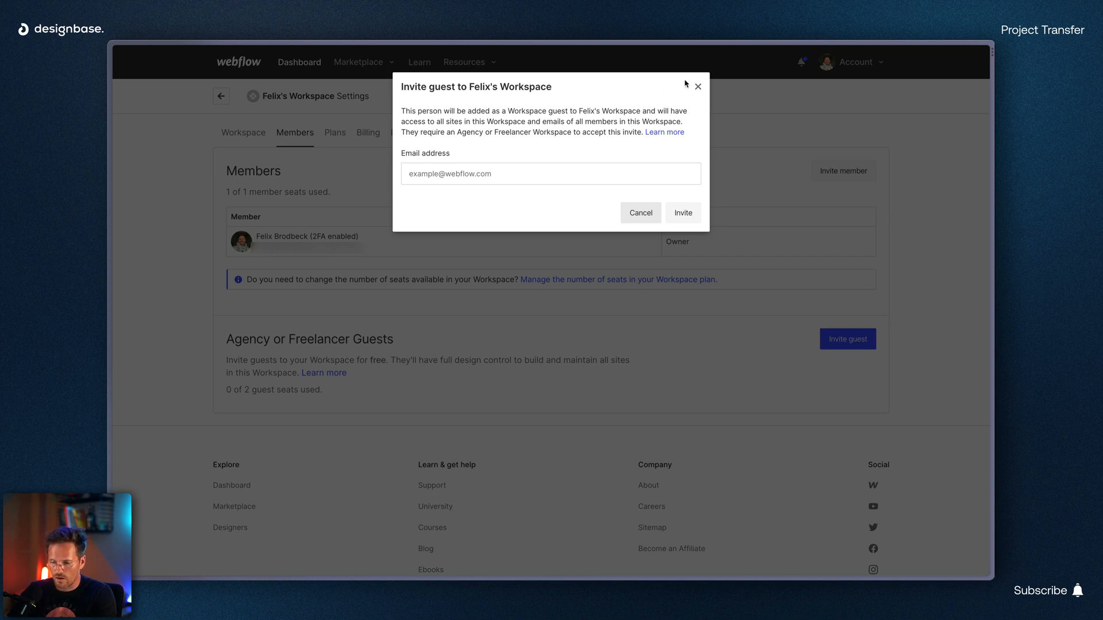
{"action": "mouse_move", "coordinate": [697, 87]}
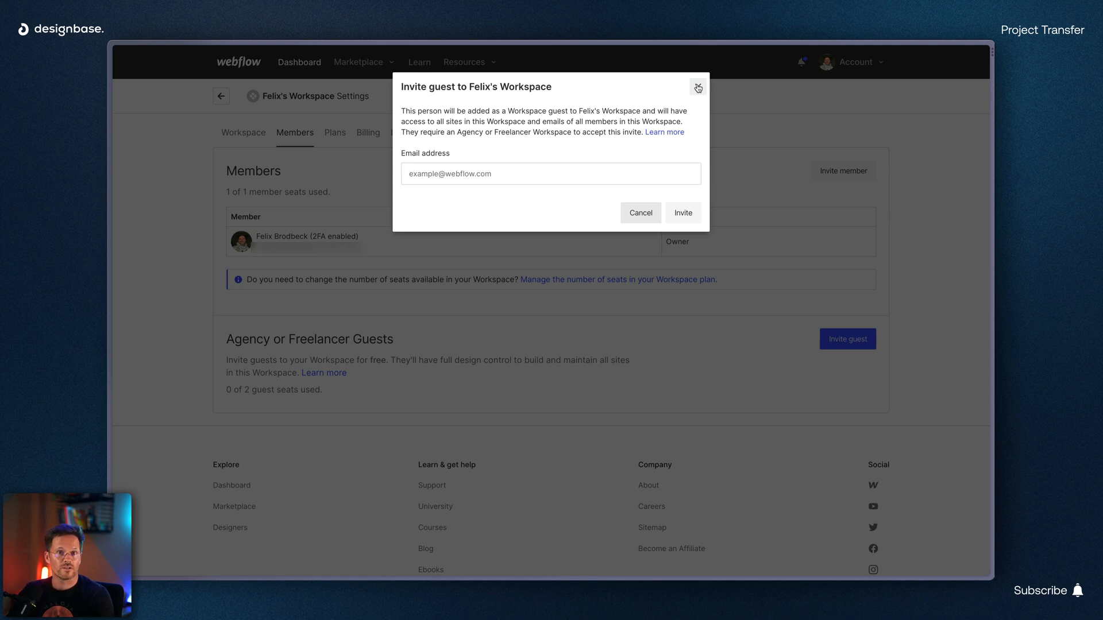
Step: Dismiss the guest invite and transfer figma2 to Felix's Workspace
{"action": "left_click", "coordinate": [697, 87]}
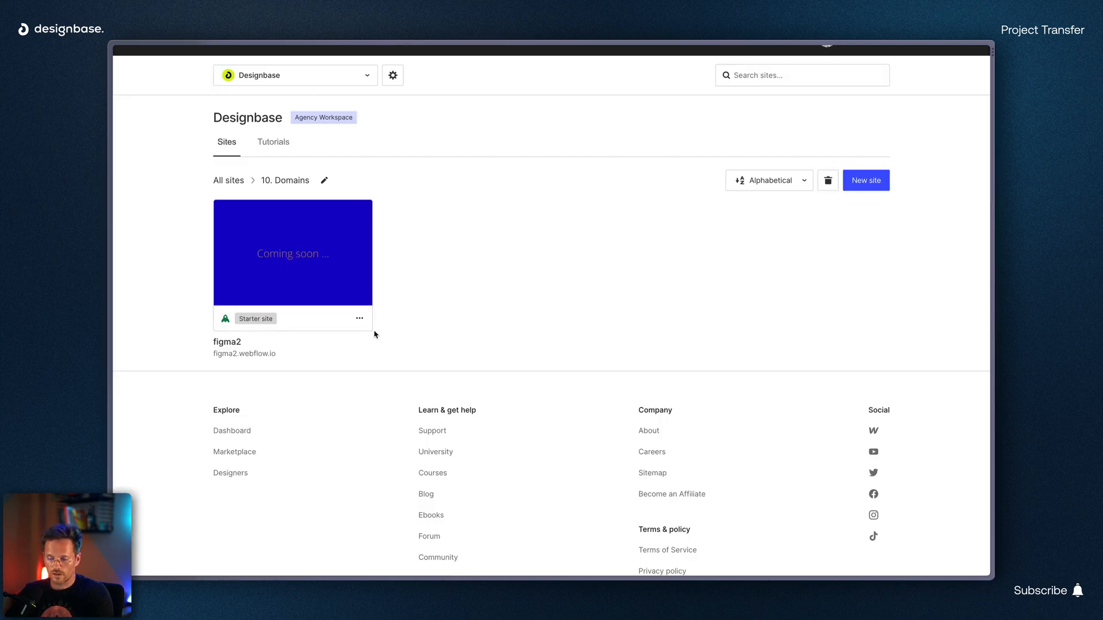
{"action": "mouse_move", "coordinate": [291, 252]}
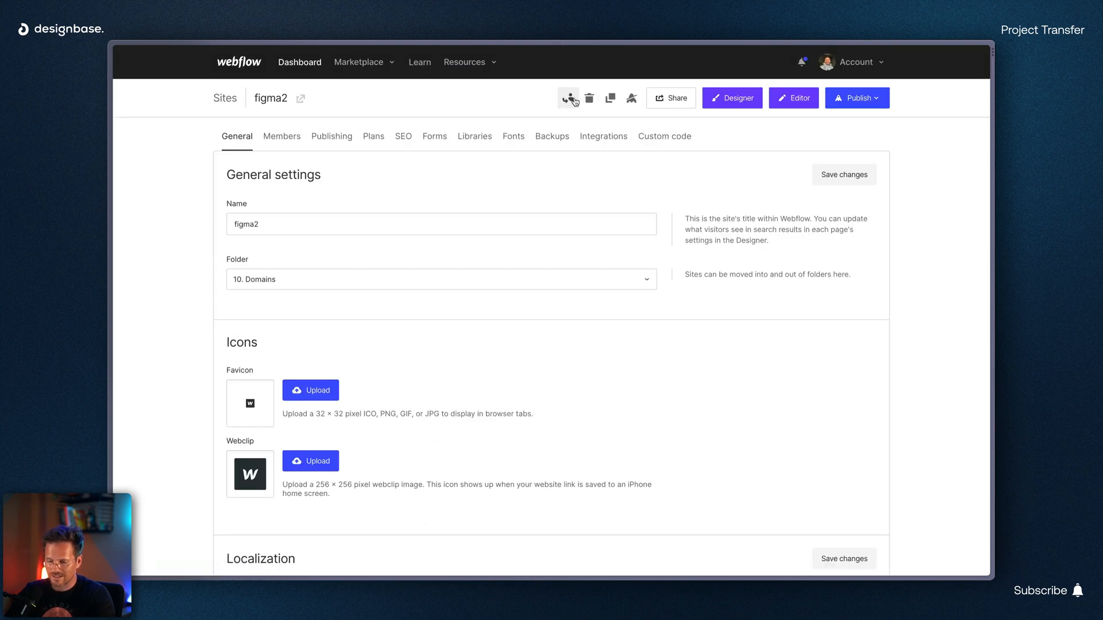
{"action": "left_click", "coordinate": [568, 98]}
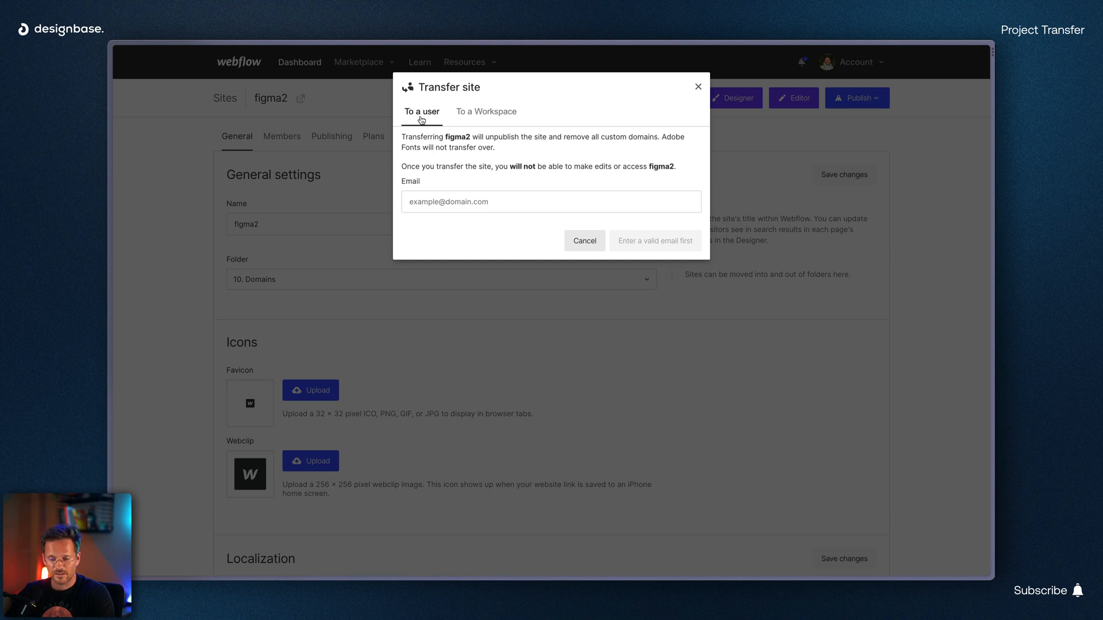
{"action": "left_click", "coordinate": [486, 112]}
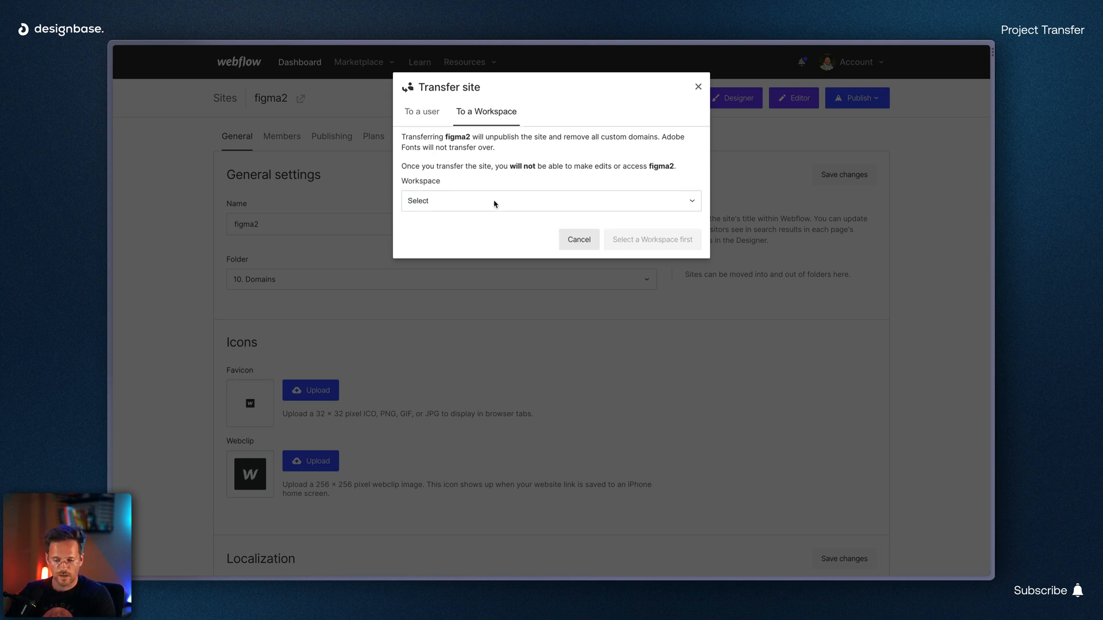
{"action": "left_click", "coordinate": [551, 200]}
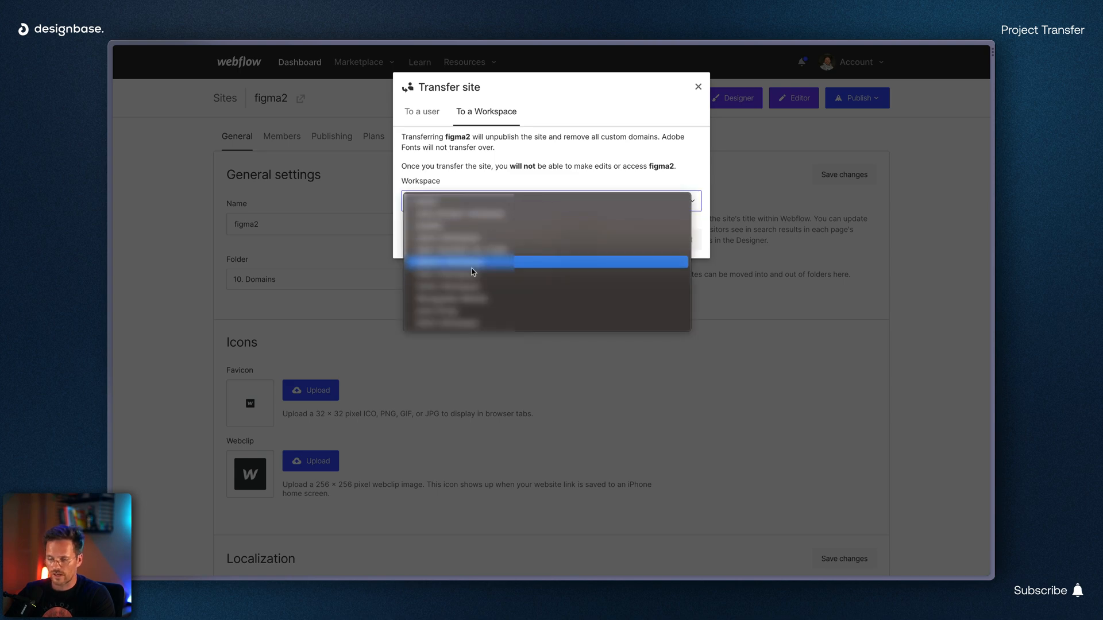
{"action": "left_click", "coordinate": [458, 262]}
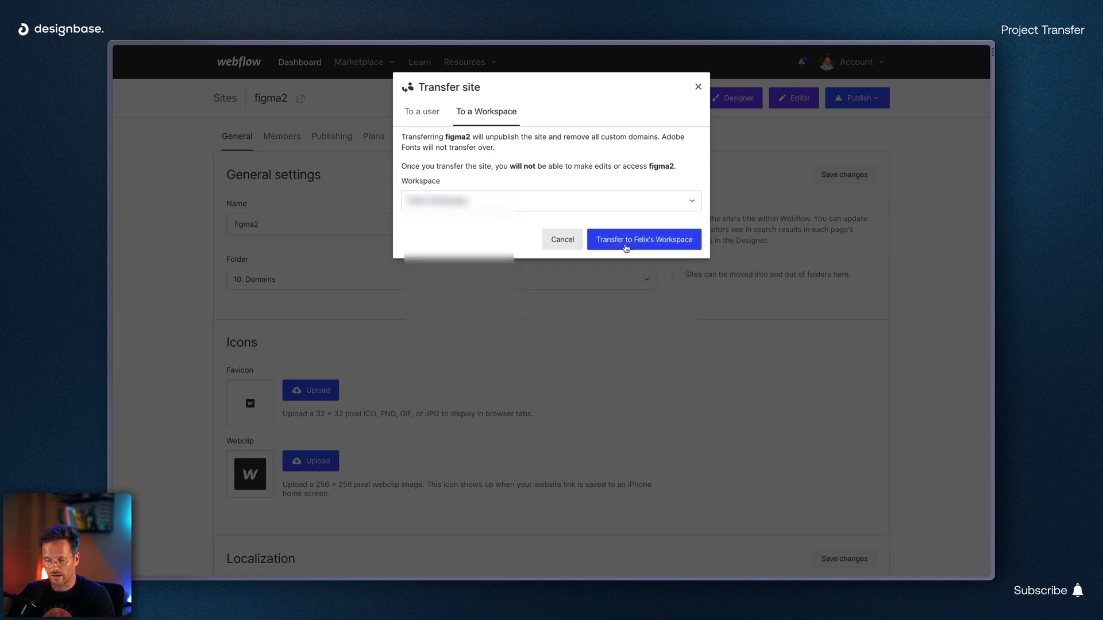
{"action": "left_click", "coordinate": [642, 239]}
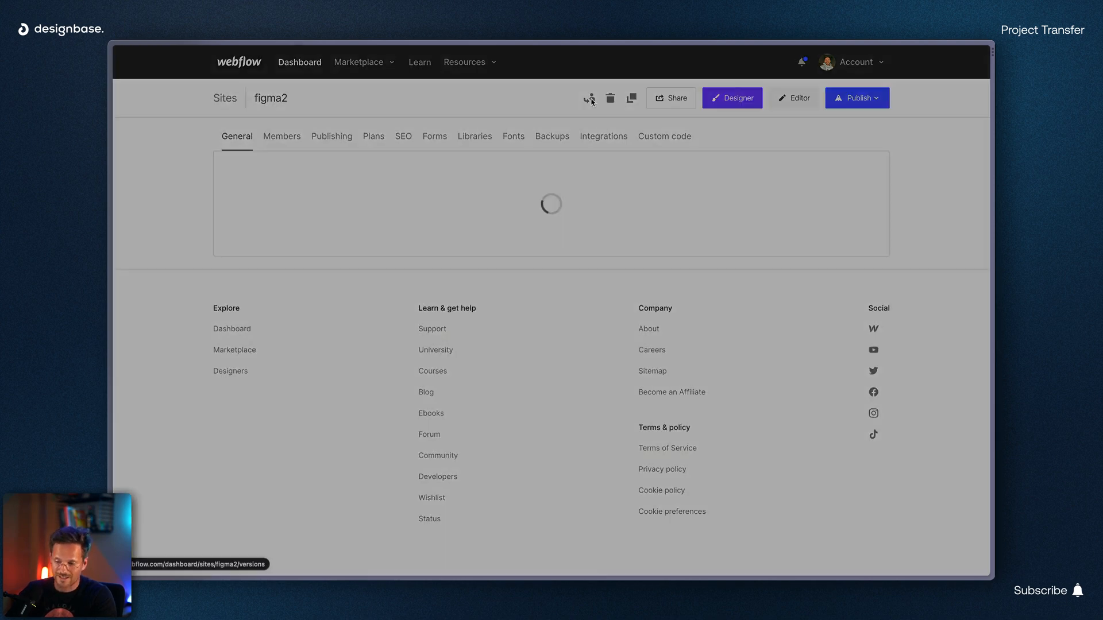
Step: Reopen the figma2 Transfer site dialog on the To a user tab
{"action": "left_click", "coordinate": [589, 97]}
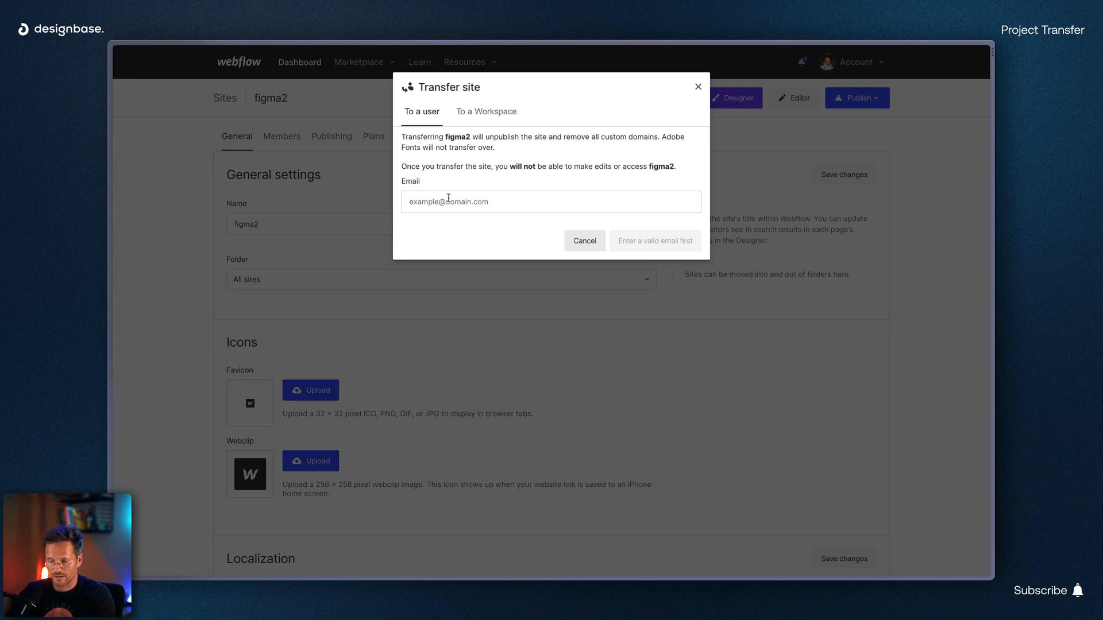